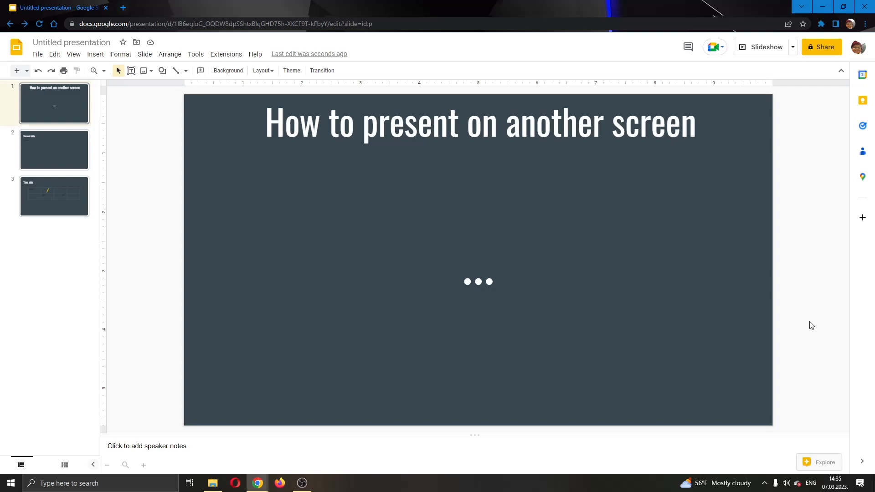
mouse_move(614, 233)
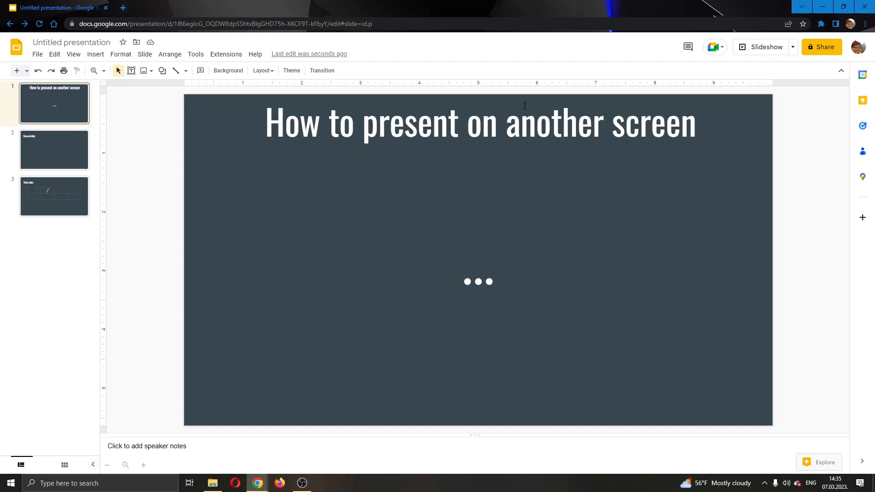
mouse_move(460, 181)
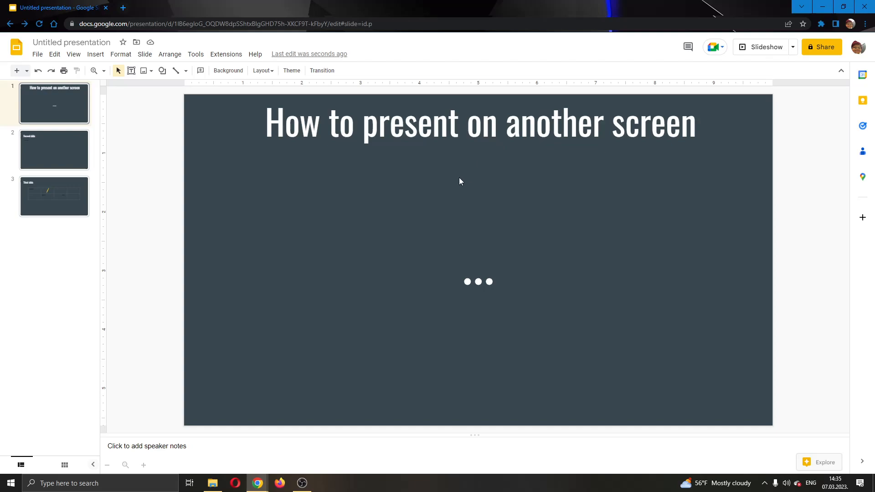
mouse_move(415, 211)
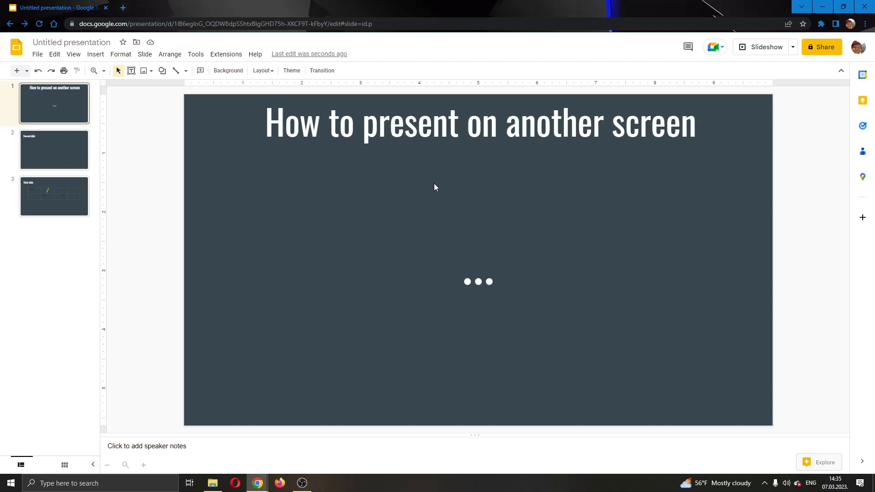
mouse_move(457, 194)
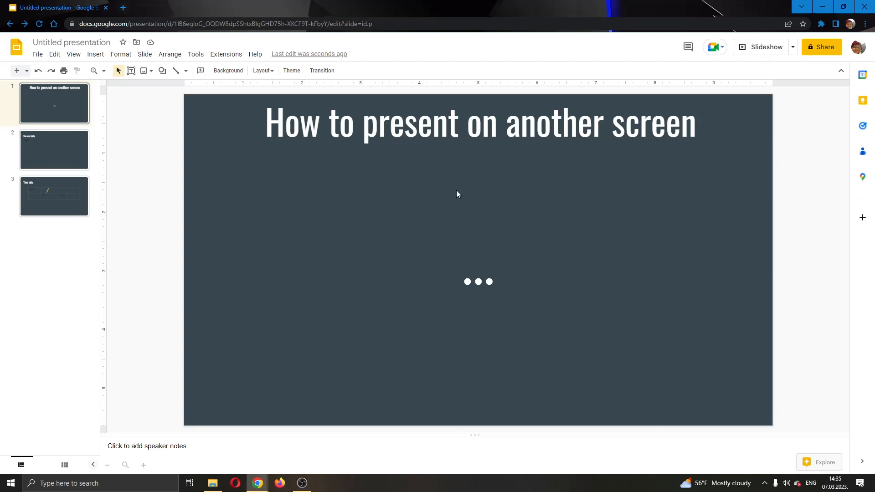
mouse_move(169, 119)
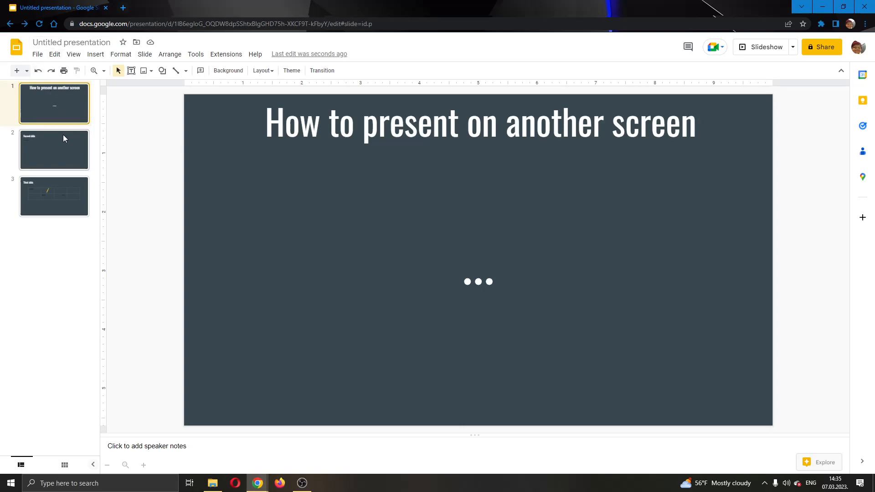
Step: Start the slideshow and return to the editor on slide 2, 'Second slide'
left_click(55, 196)
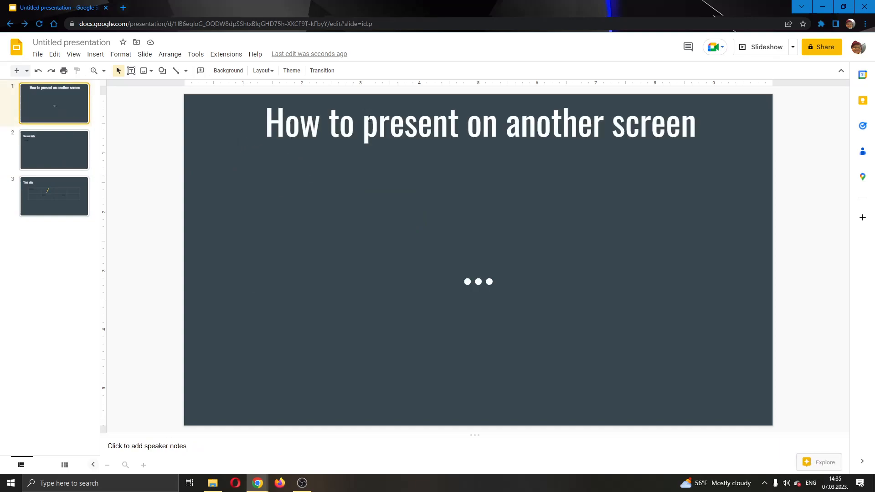
mouse_move(544, 149)
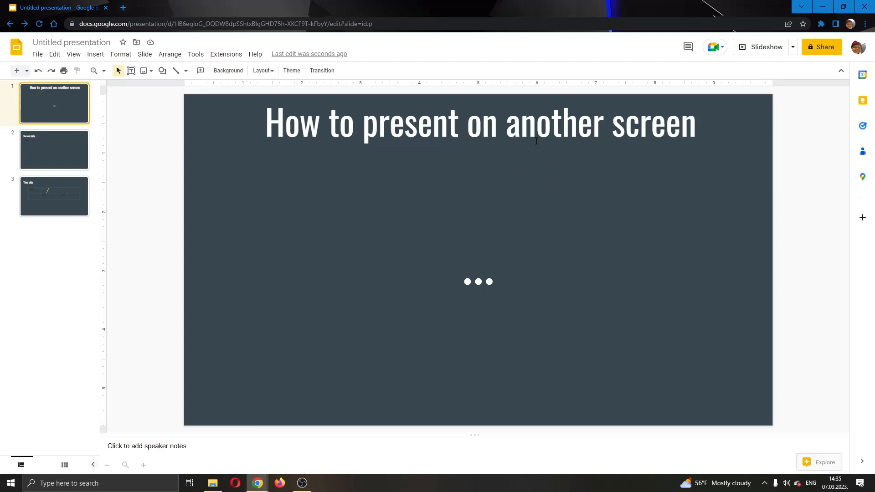
mouse_move(816, 40)
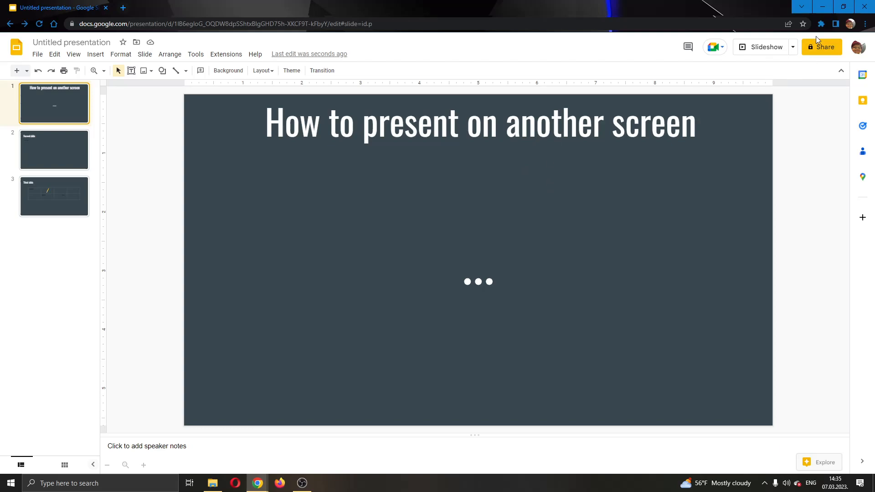
mouse_move(765, 47)
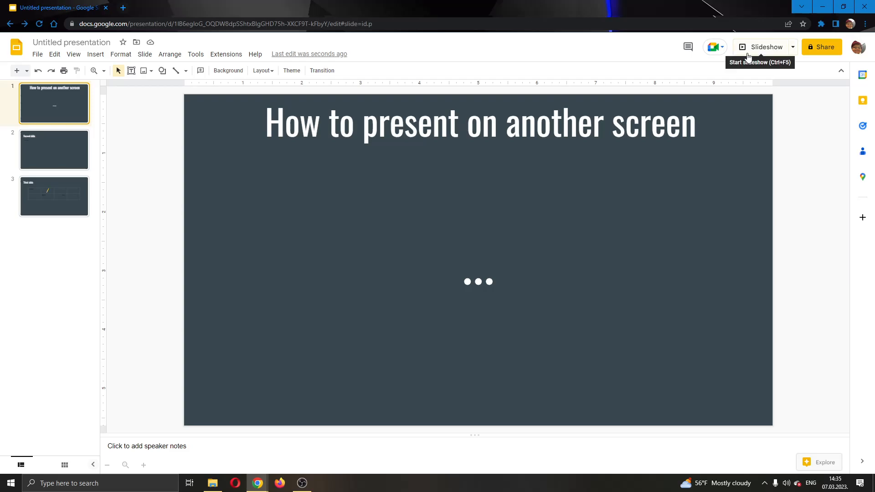
left_click(762, 47)
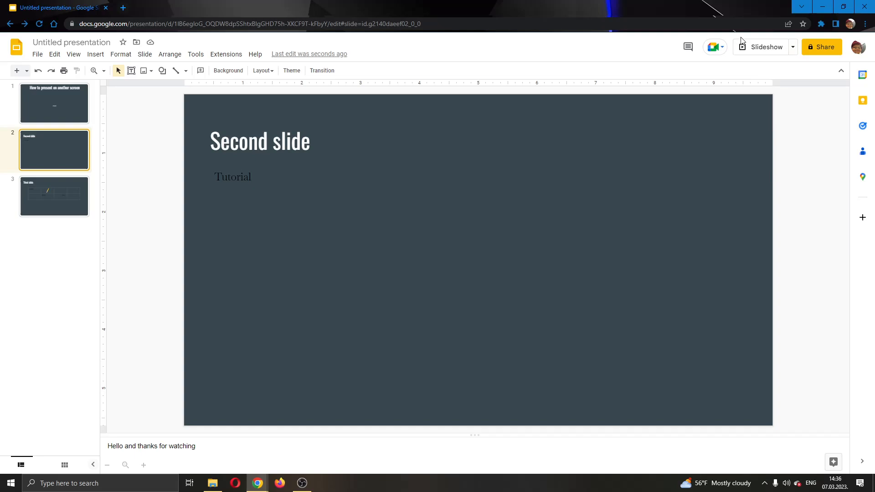
mouse_move(793, 59)
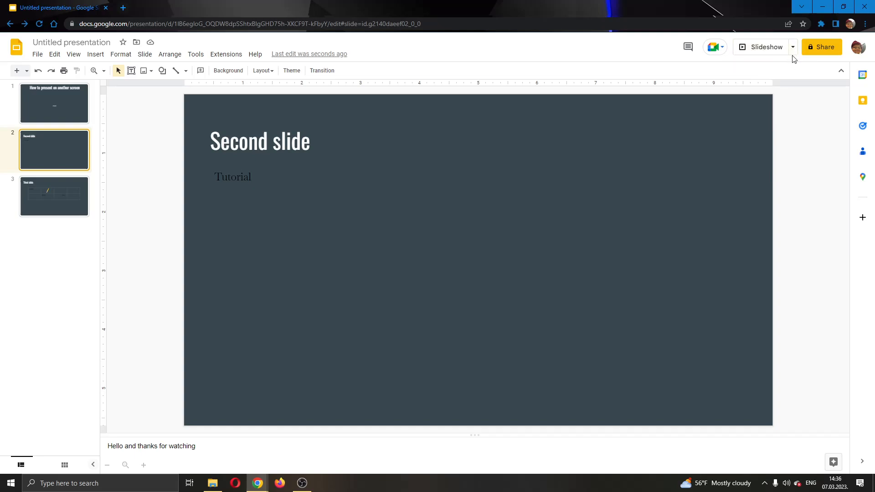
mouse_move(793, 50)
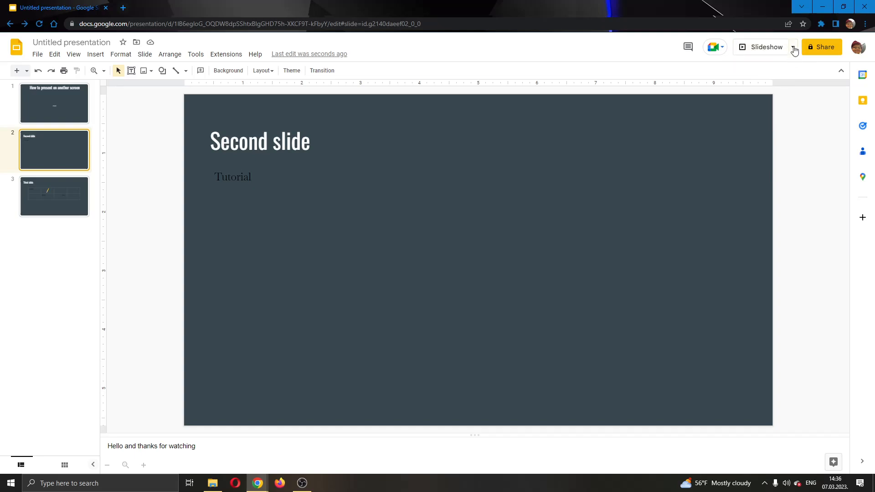
Step: Expand the Slideshow dropdown to show presenter view and present-on-another-screen options
left_click(792, 47)
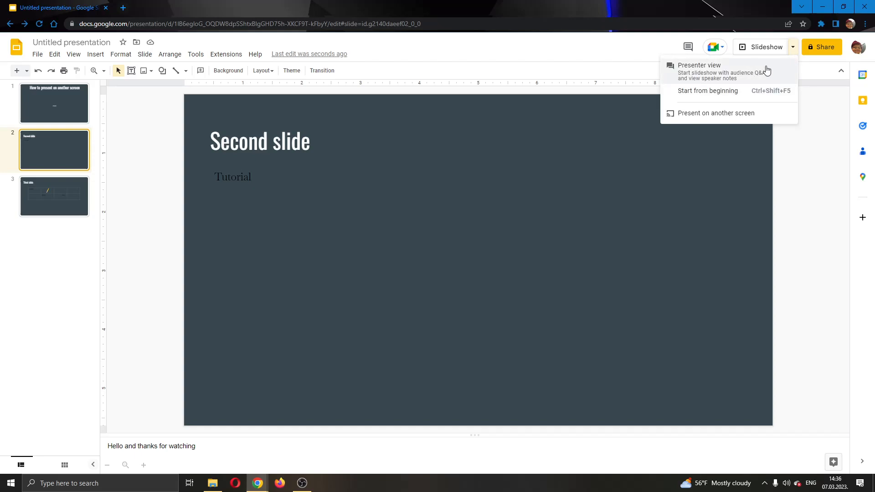
mouse_move(725, 71)
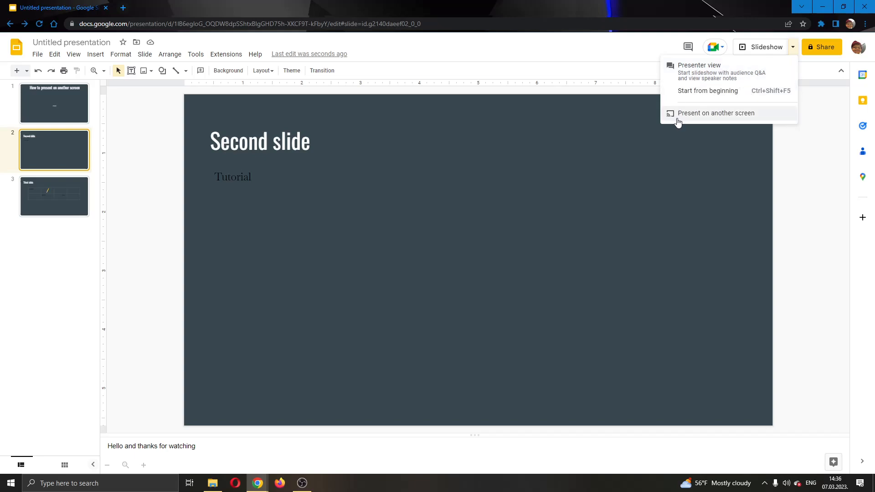
mouse_move(772, 118)
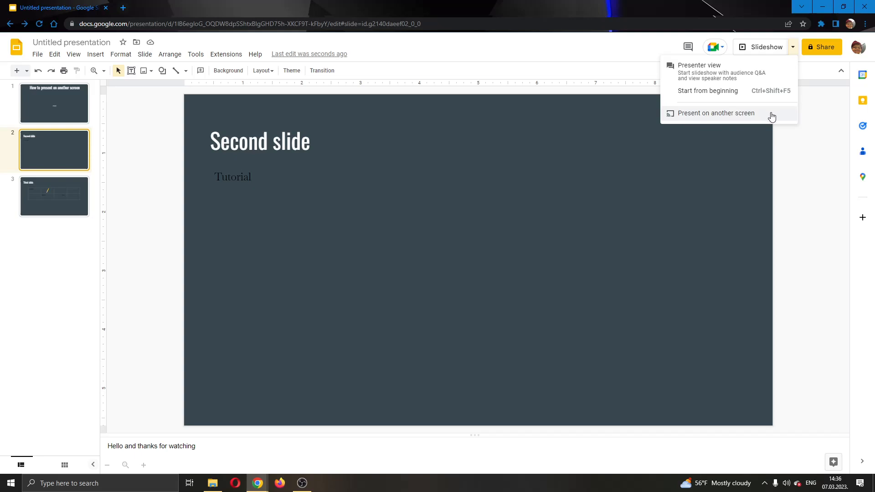
Step: Choose 'Present on another screen' to show the EON Smart Box cast device
left_click(716, 112)
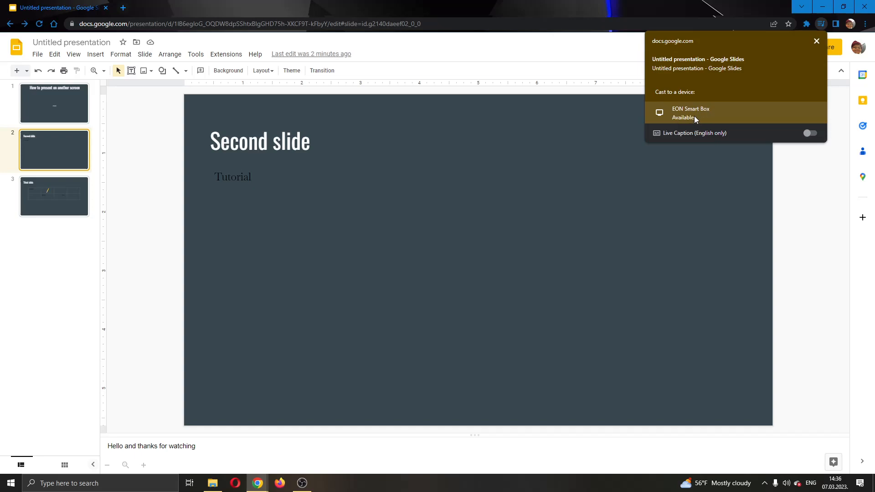
mouse_move(681, 127)
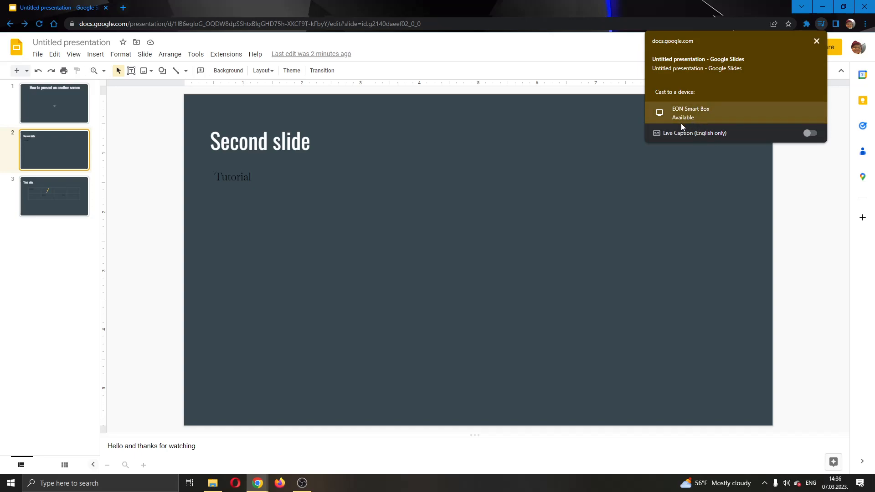
mouse_move(721, 123)
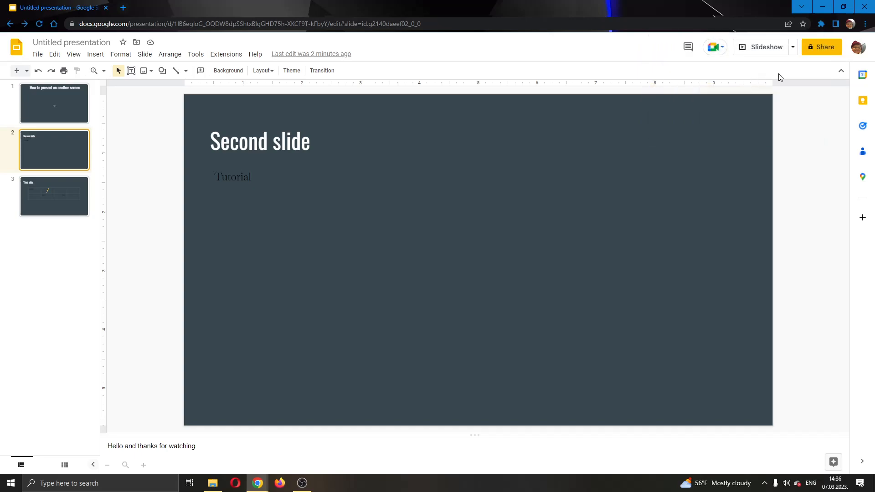
mouse_move(611, 106)
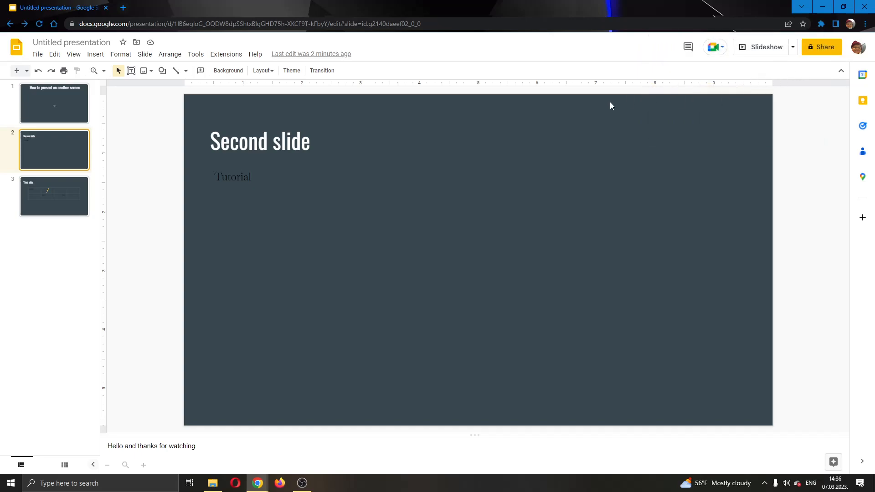